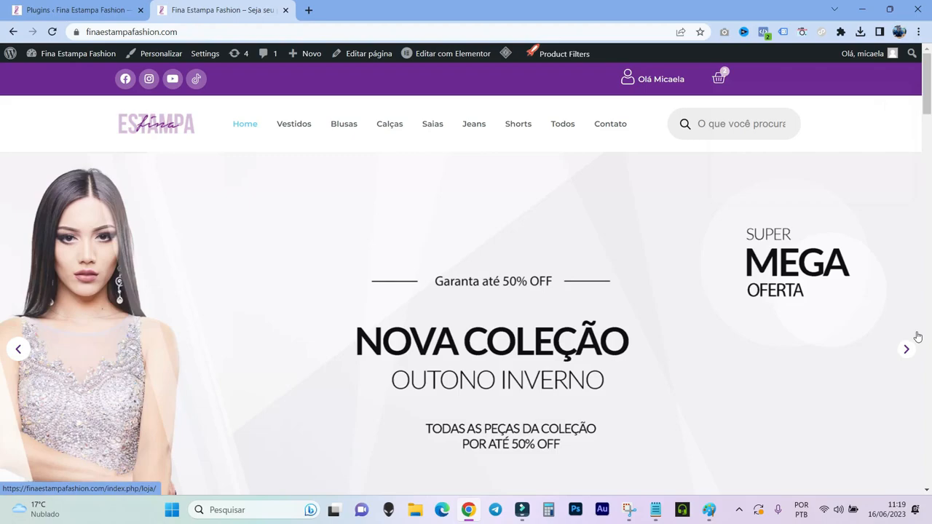
- Review the storefront home page and show the header mini-cart coming up empty
scroll(down, 3)
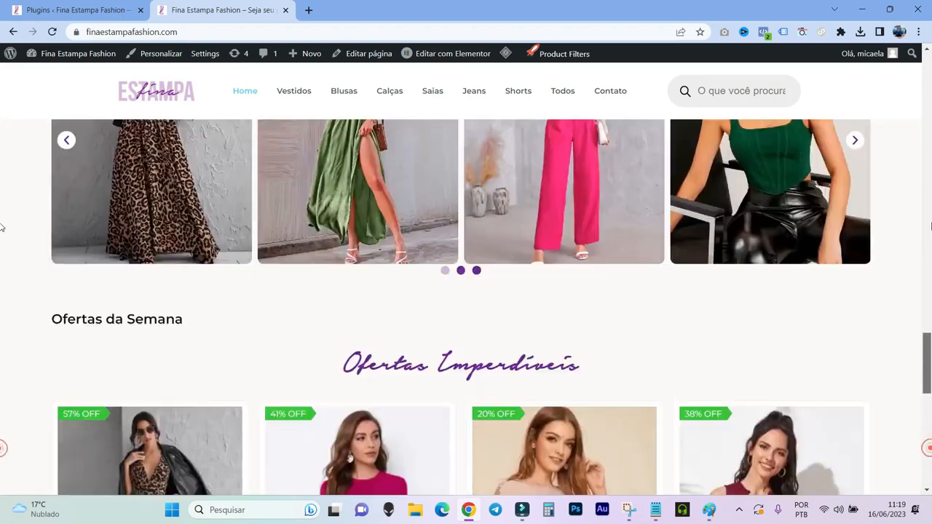
scroll(up, 3)
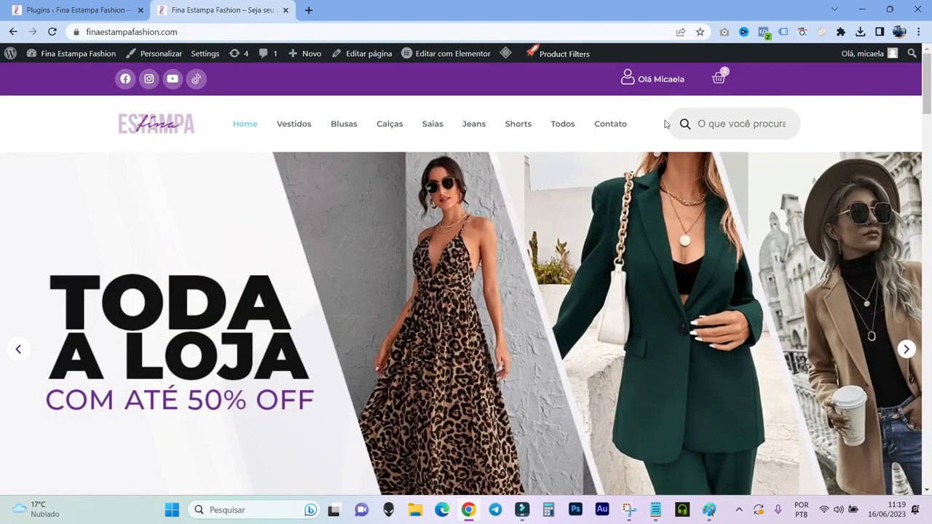
mouse_move(692, 93)
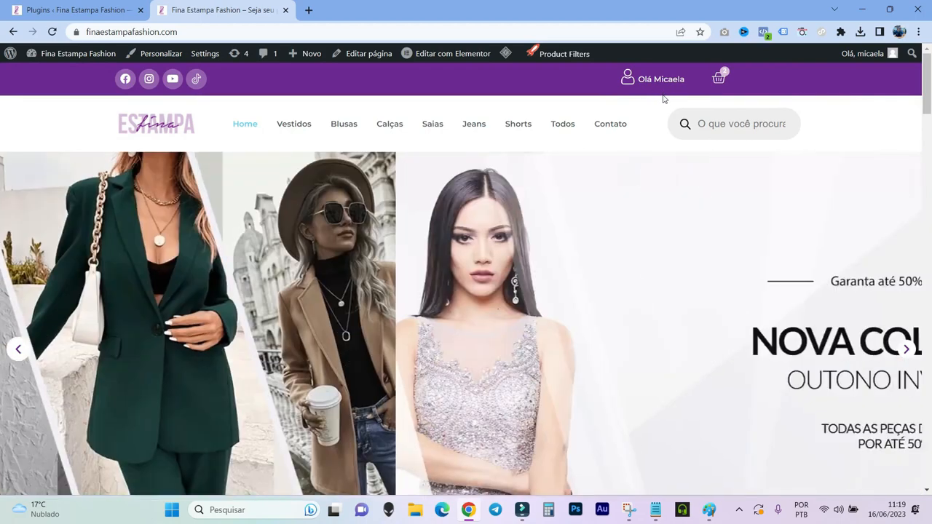
click(718, 78)
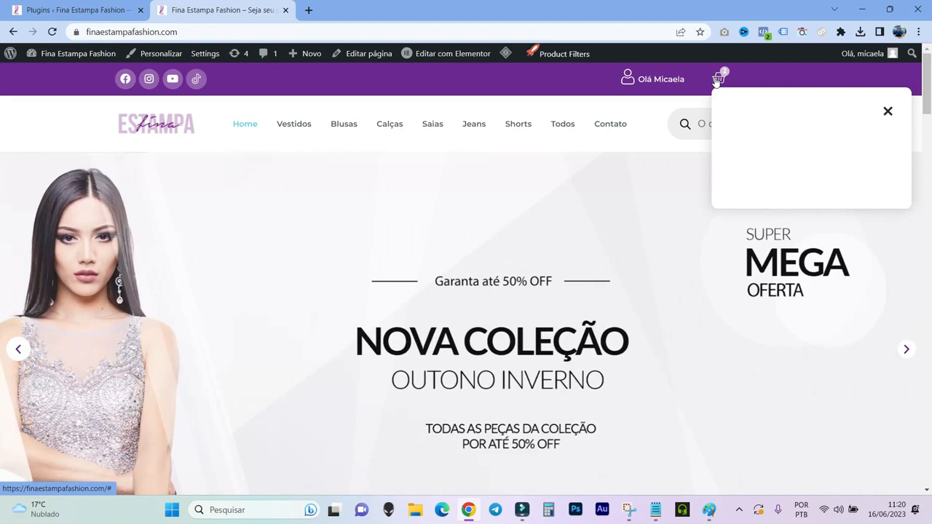
click(887, 111)
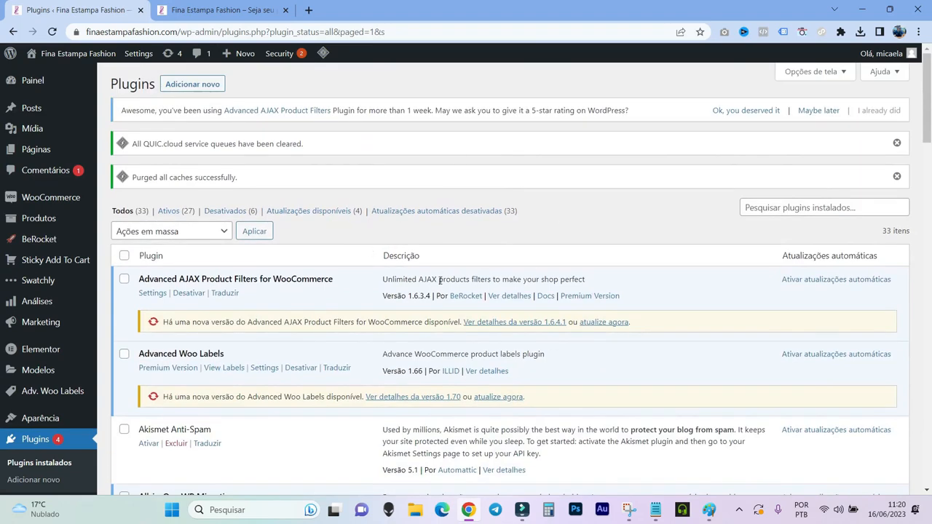
- Show the All-in-One WP Migration backups page with the existing ~418 MB site backup
scroll(down, 3)
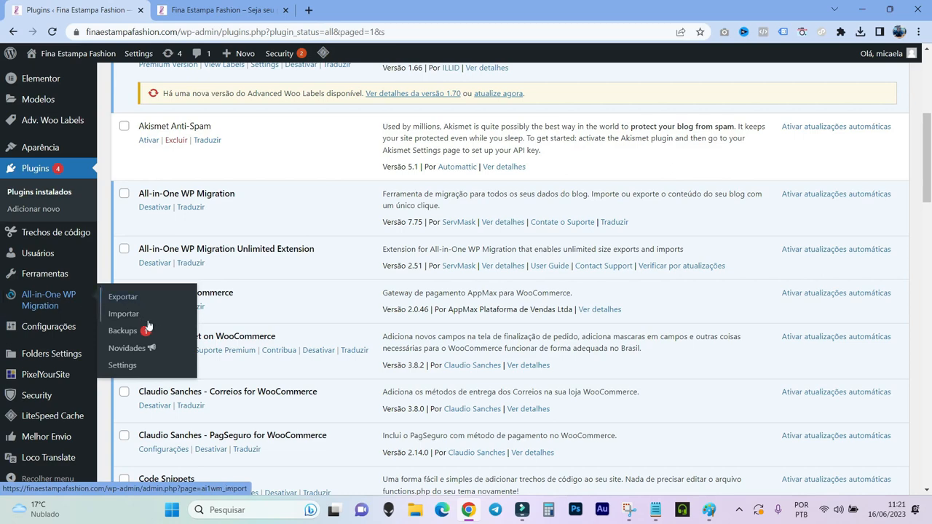
click(122, 331)
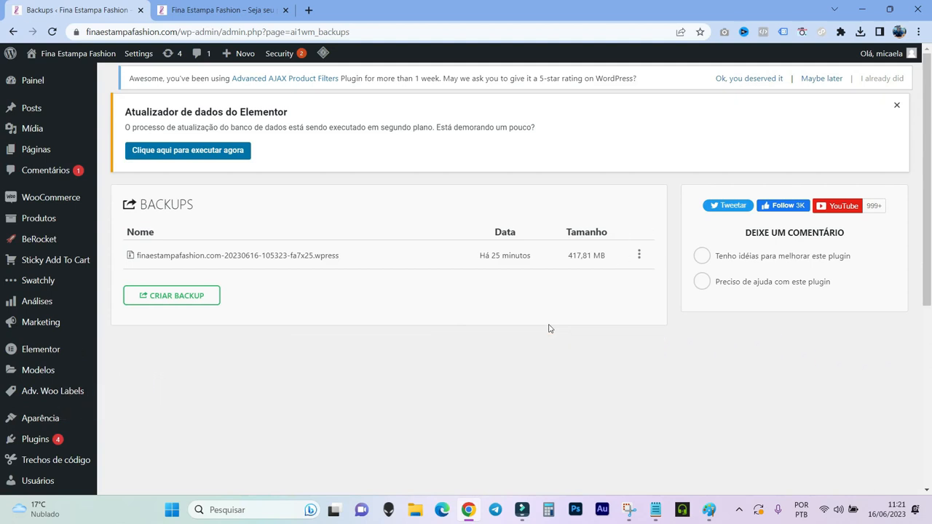
mouse_move(257, 306)
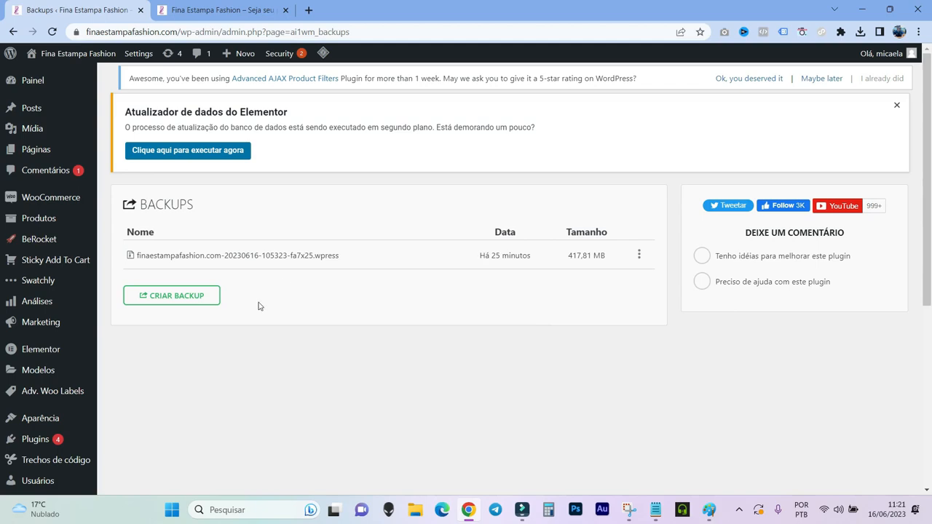
mouse_move(35, 439)
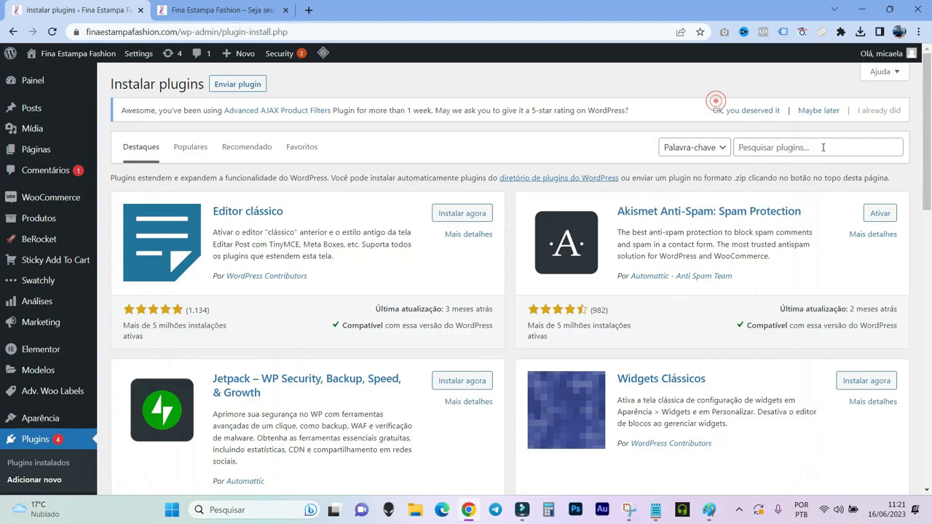
- Search 'wp rollback', install WP Rollback and activate it
text(wp rollback)
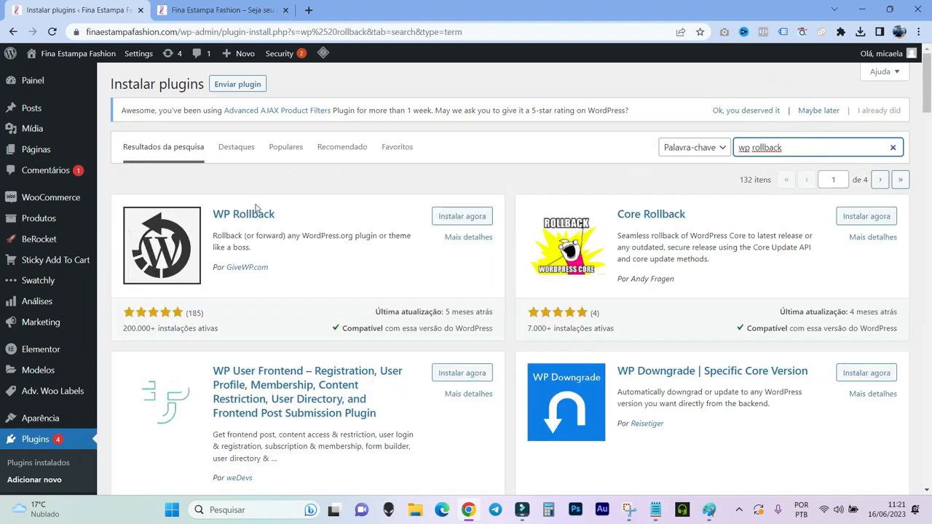
click(462, 215)
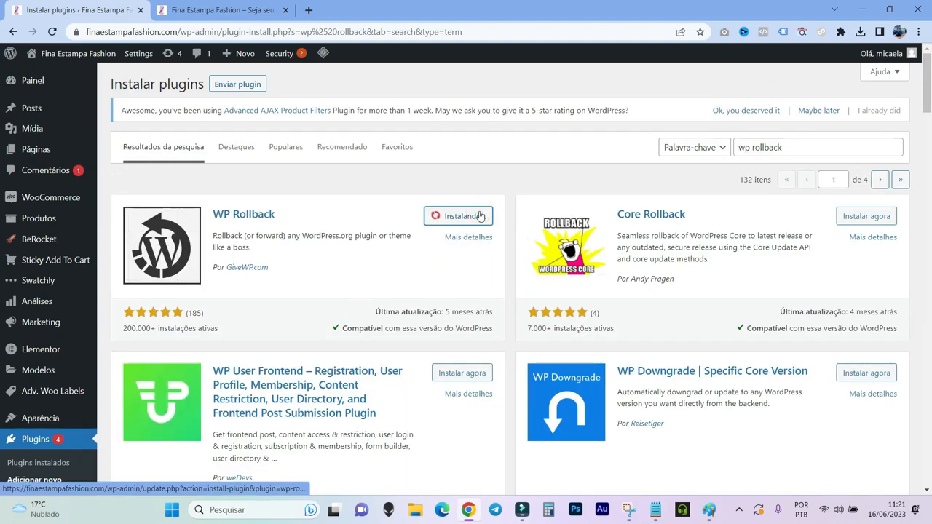
click(458, 216)
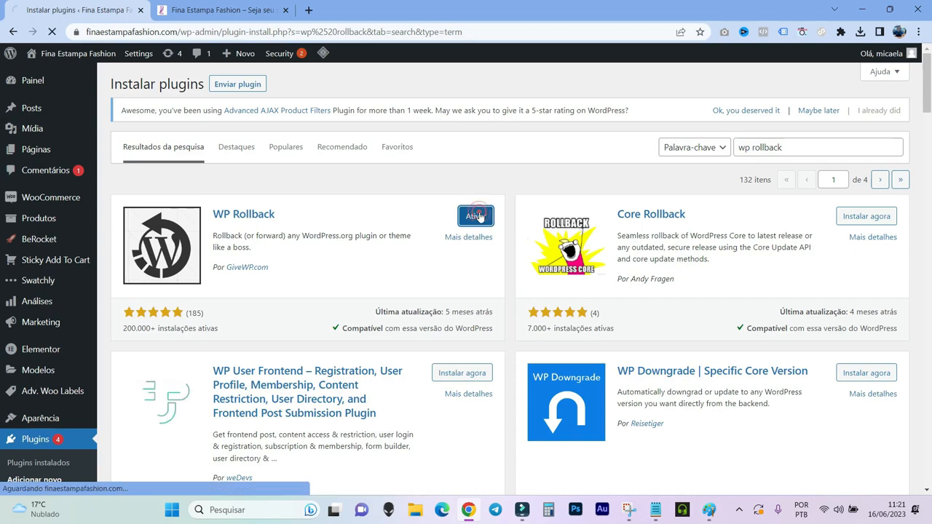
click(476, 217)
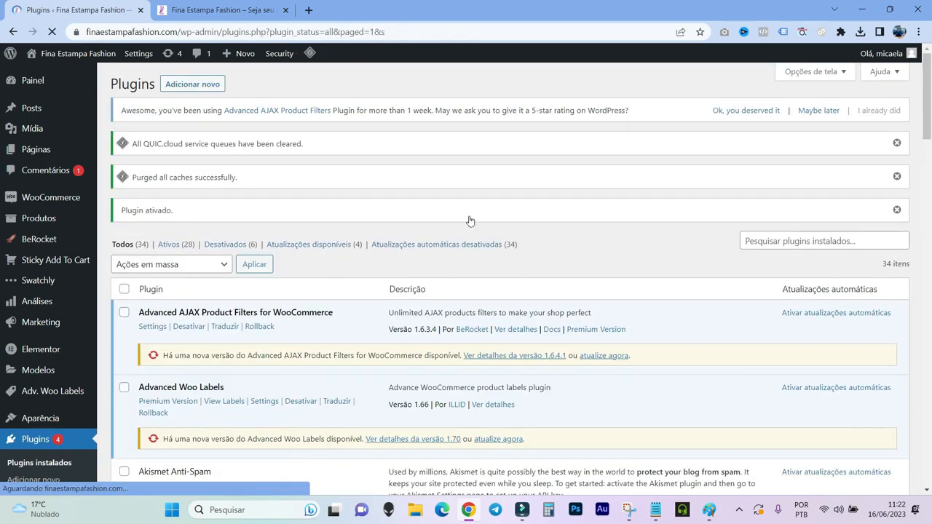
scroll(down, 3)
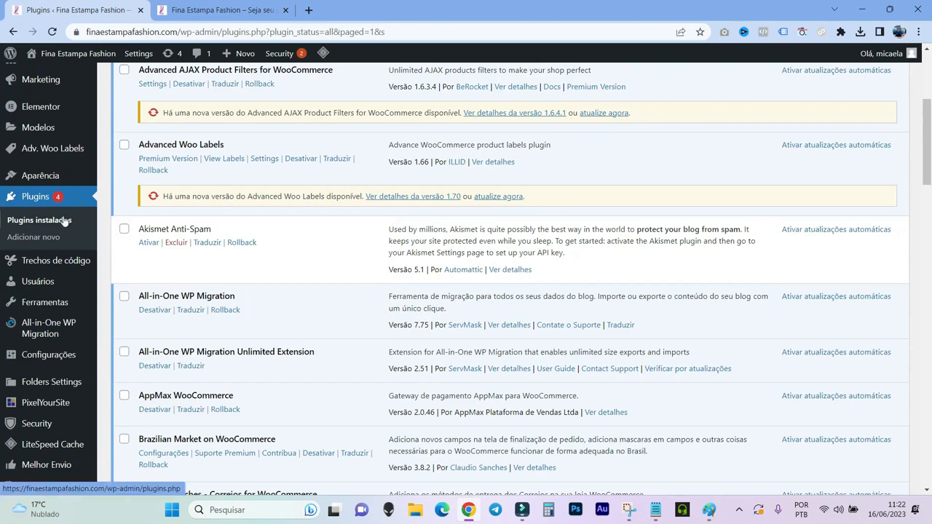
scroll(down, 3)
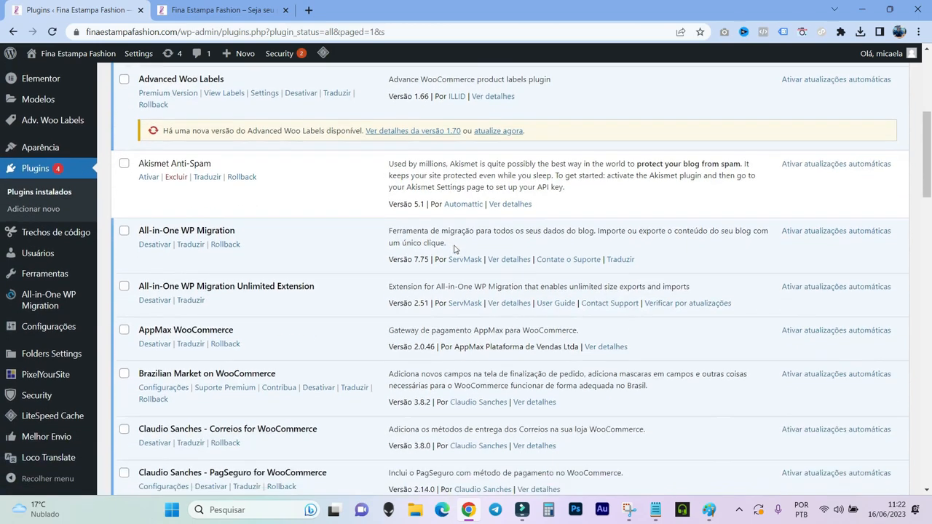
scroll(down, 3)
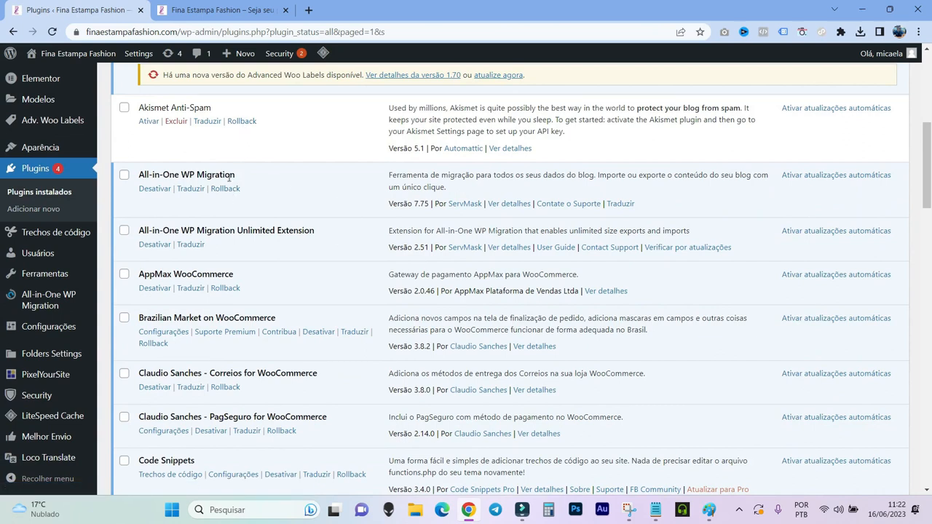
mouse_move(355, 282)
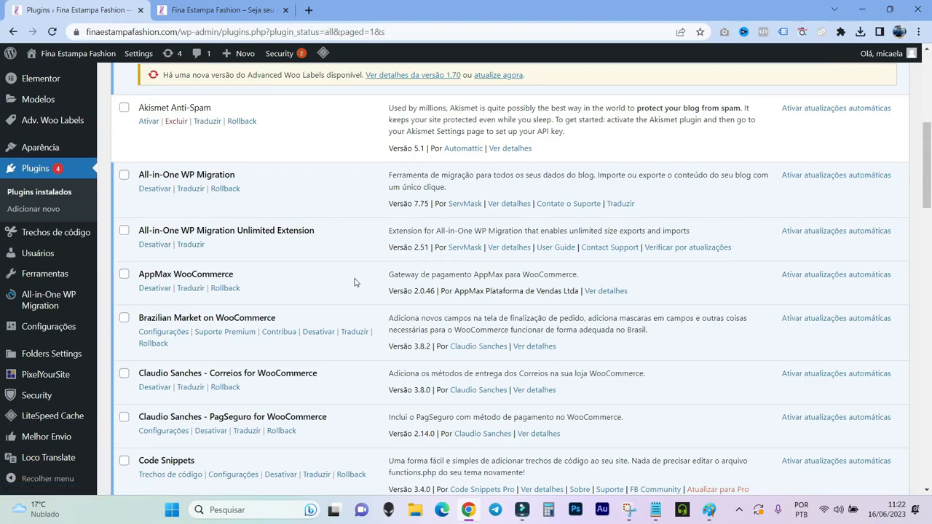
scroll(down, 3)
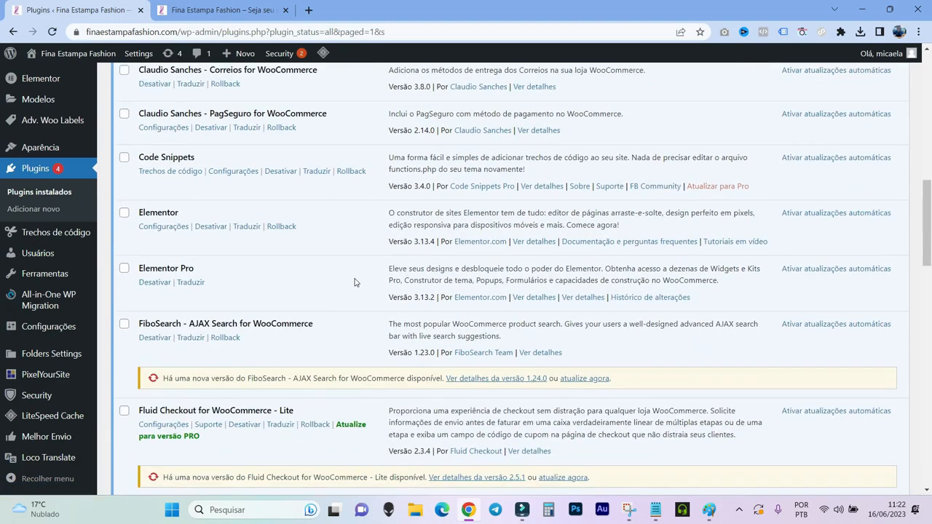
scroll(down, 3)
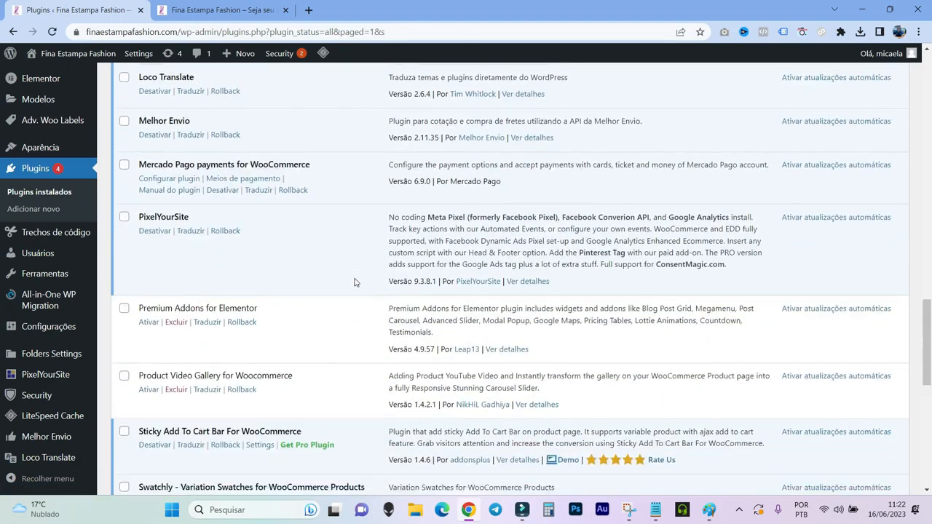
scroll(down, 3)
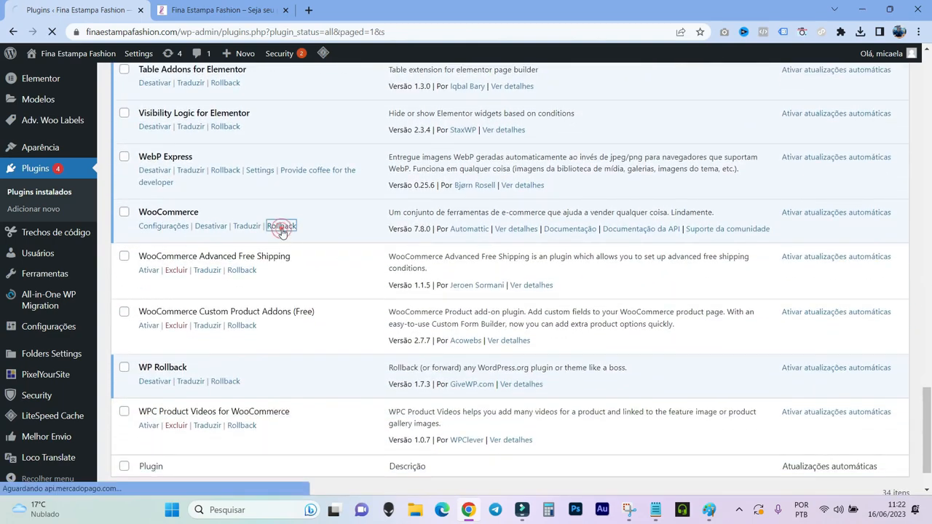
- Roll WooCommerce back to version 7.7.2 and confirm the rollback dialog
click(281, 226)
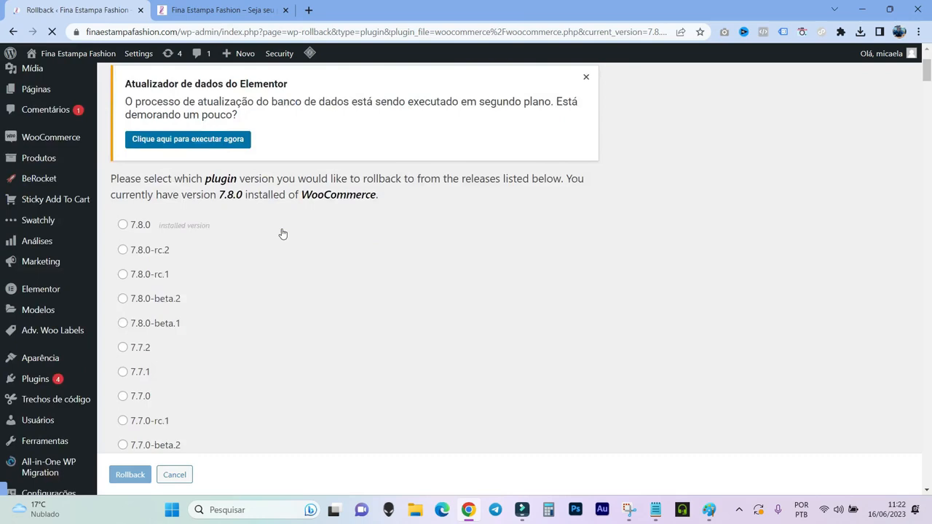
scroll(down, 3)
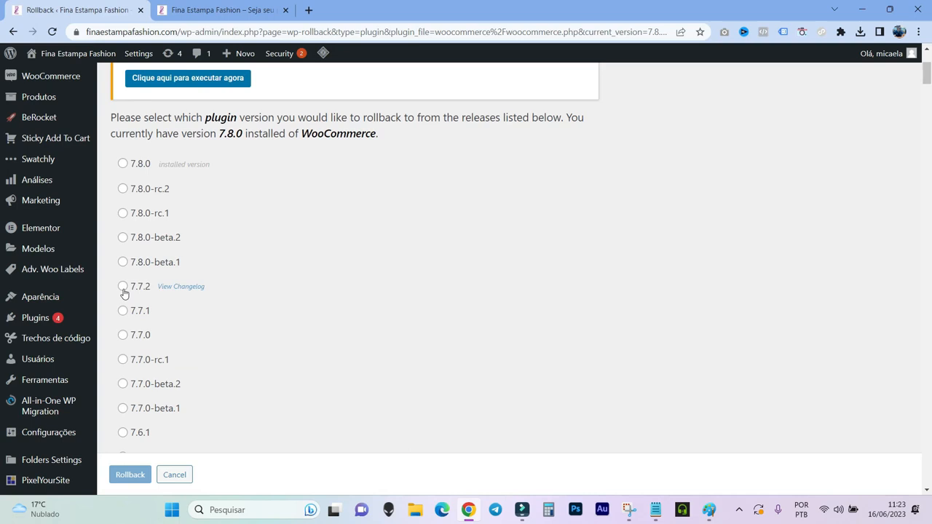
click(123, 286)
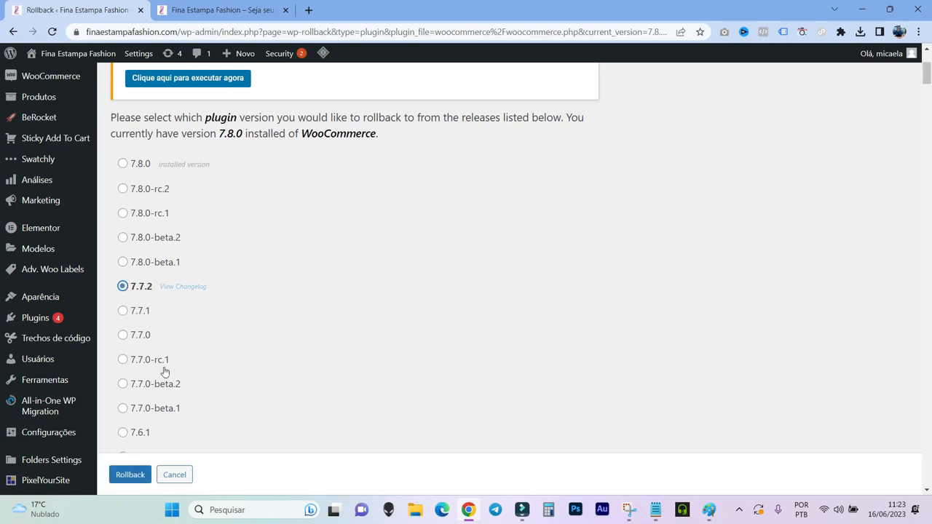
click(130, 474)
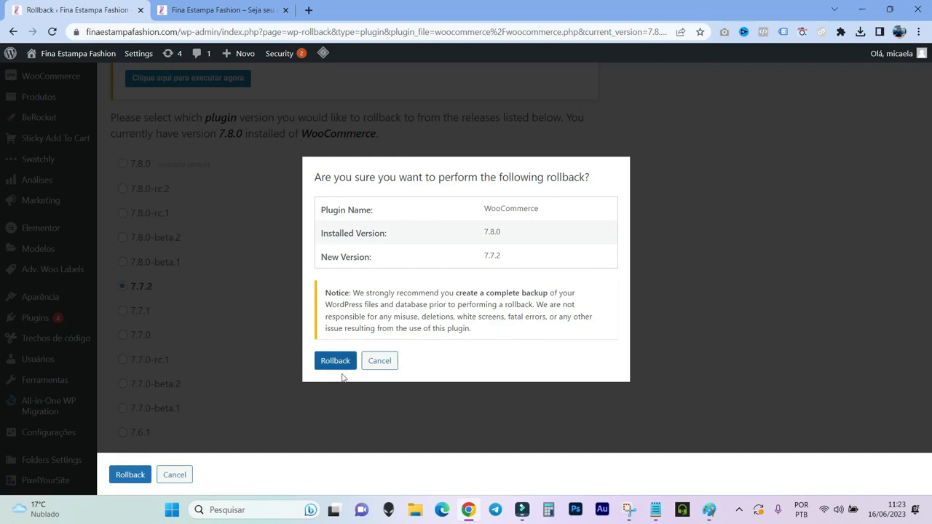
click(335, 361)
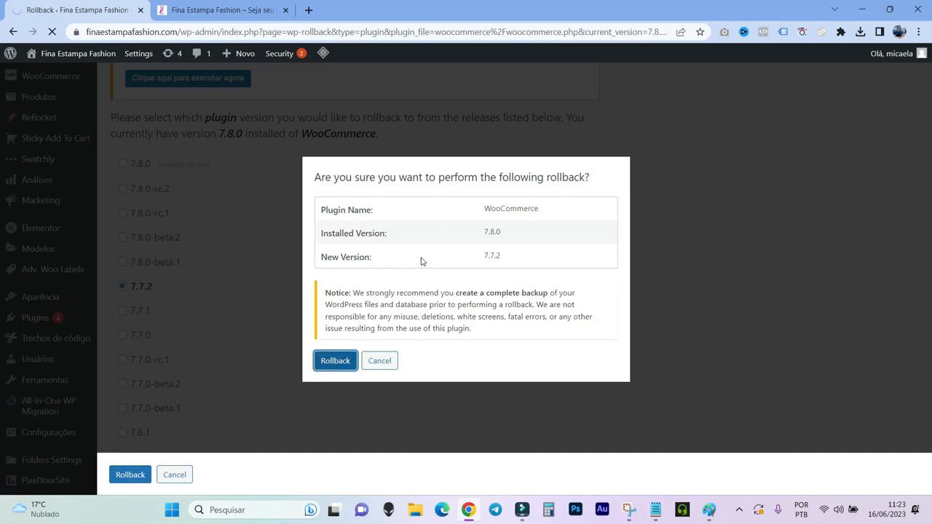
click(335, 360)
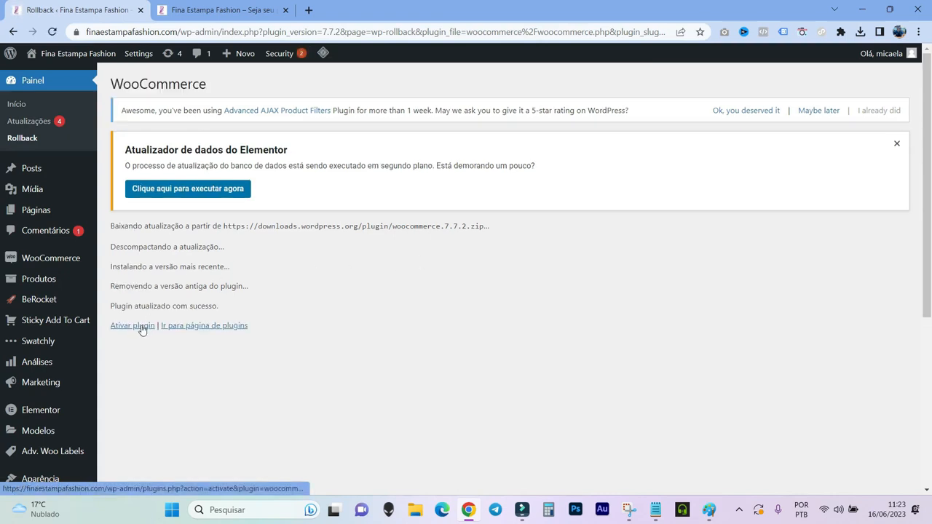
- Activate WooCommerce 7.7.2, verify its version in the plugins list, and return to the storefront
click(132, 326)
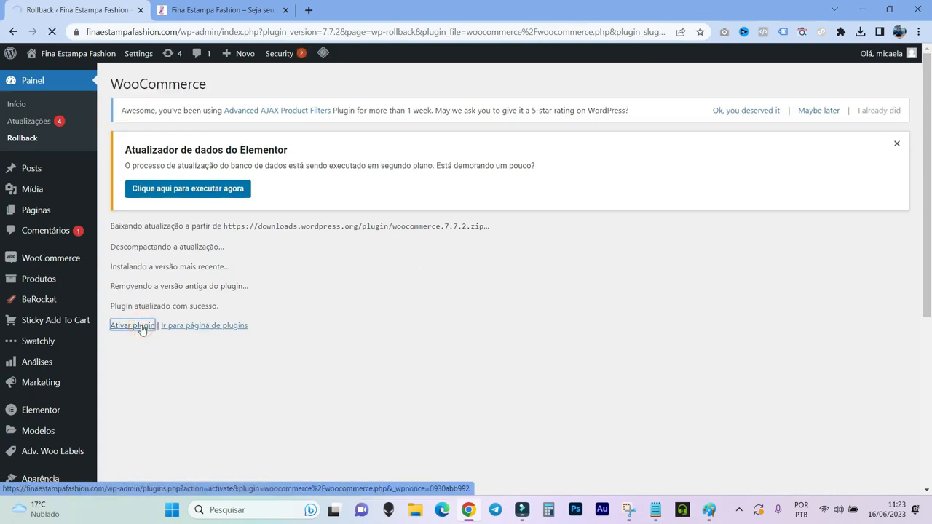
click(133, 326)
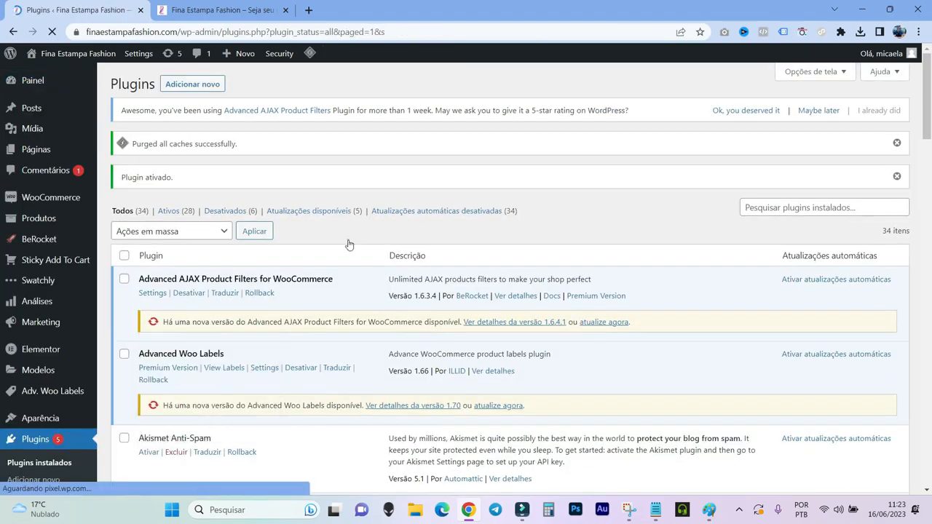
scroll(down, 3)
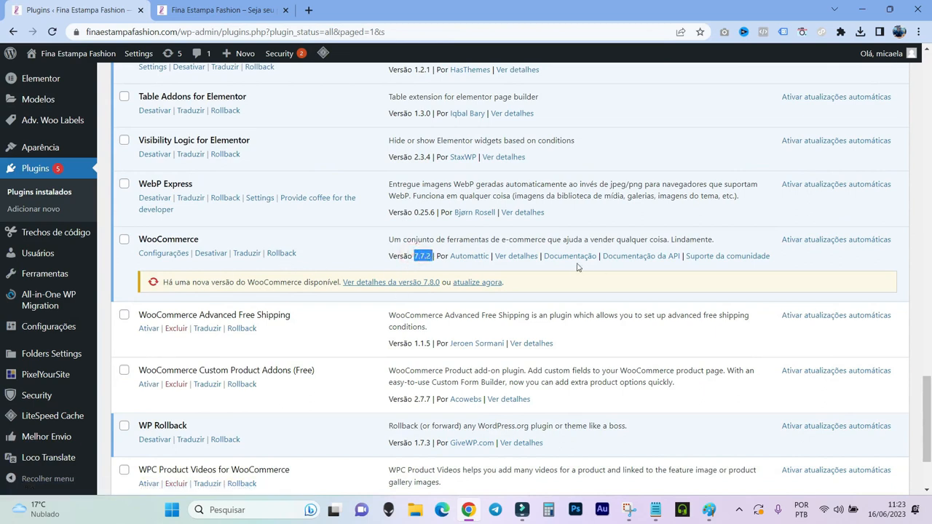
click(349, 246)
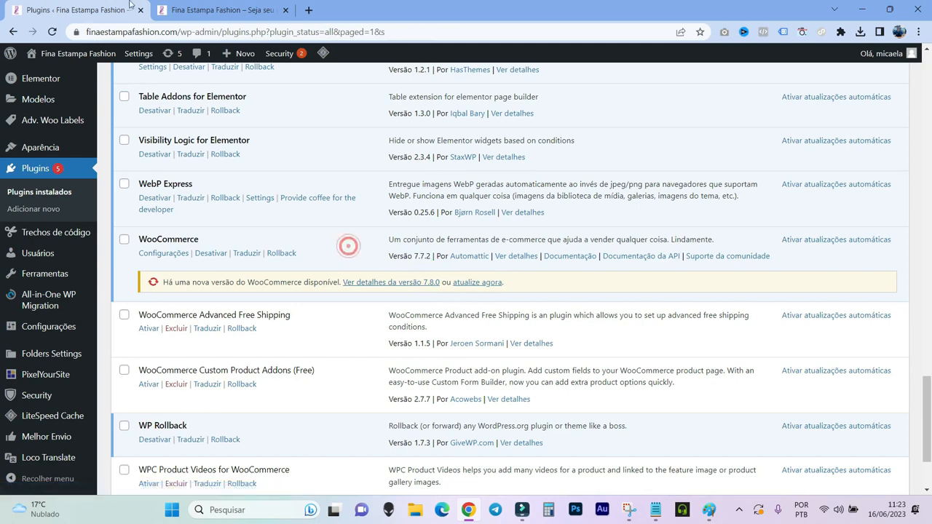
click(222, 10)
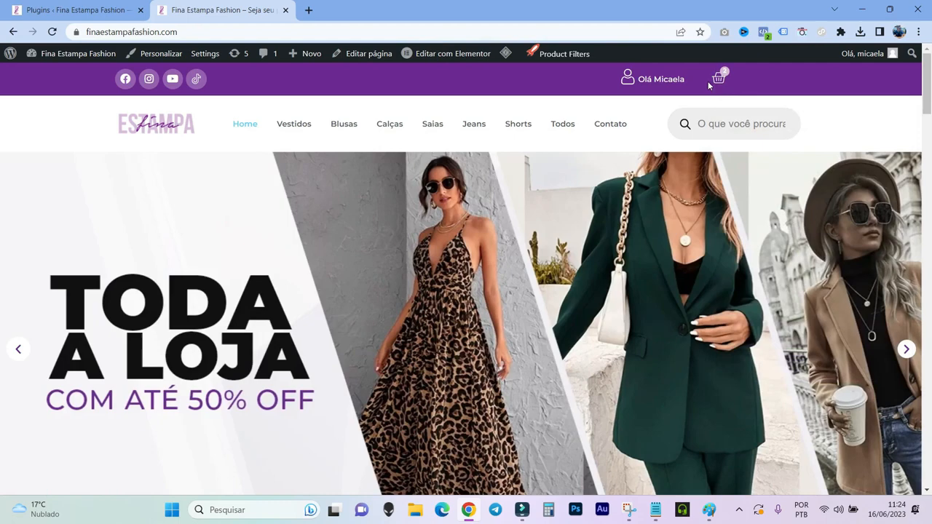
click(717, 79)
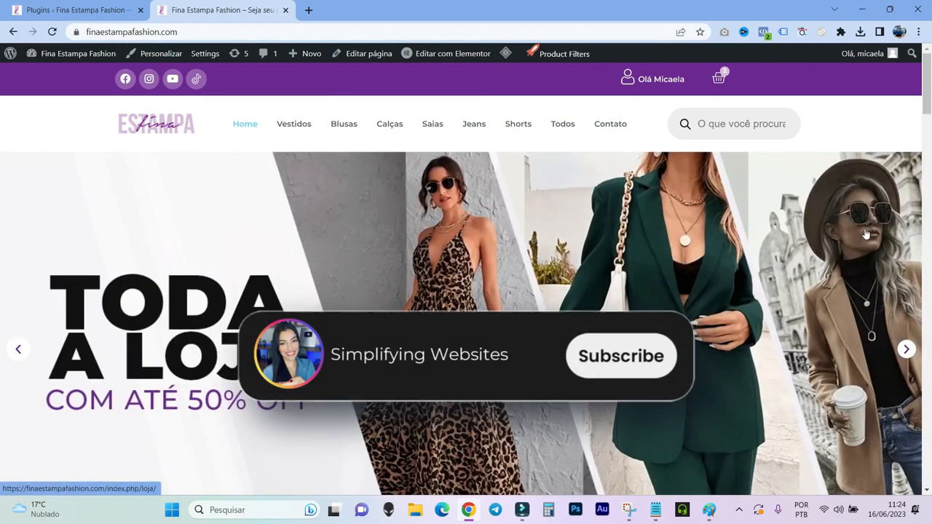
click(620, 356)
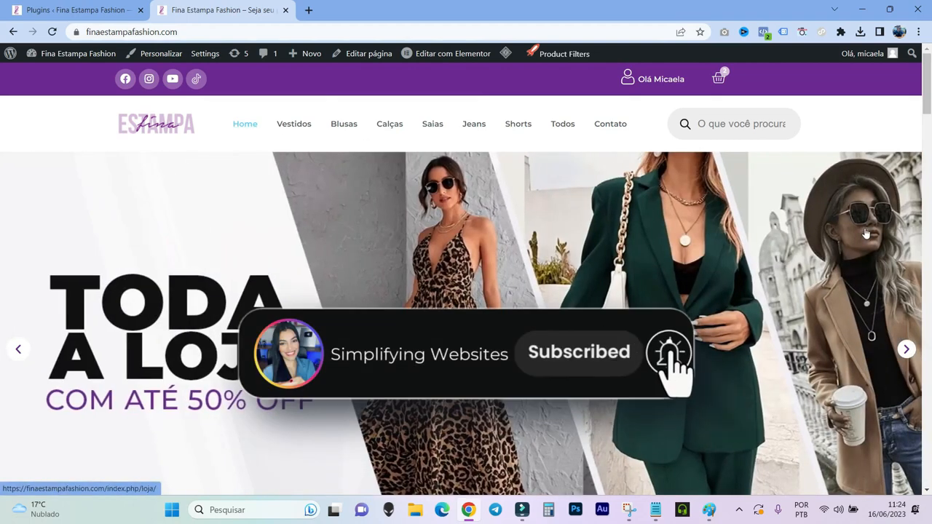
click(669, 354)
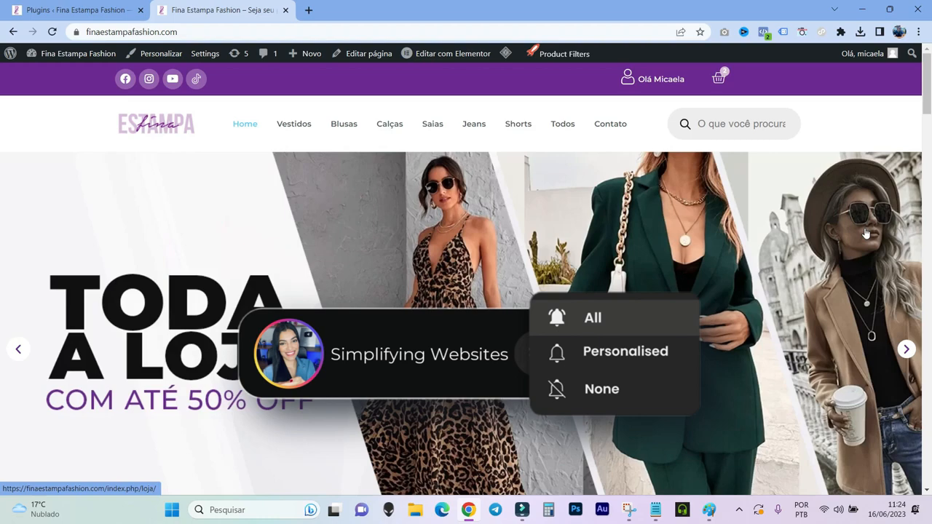